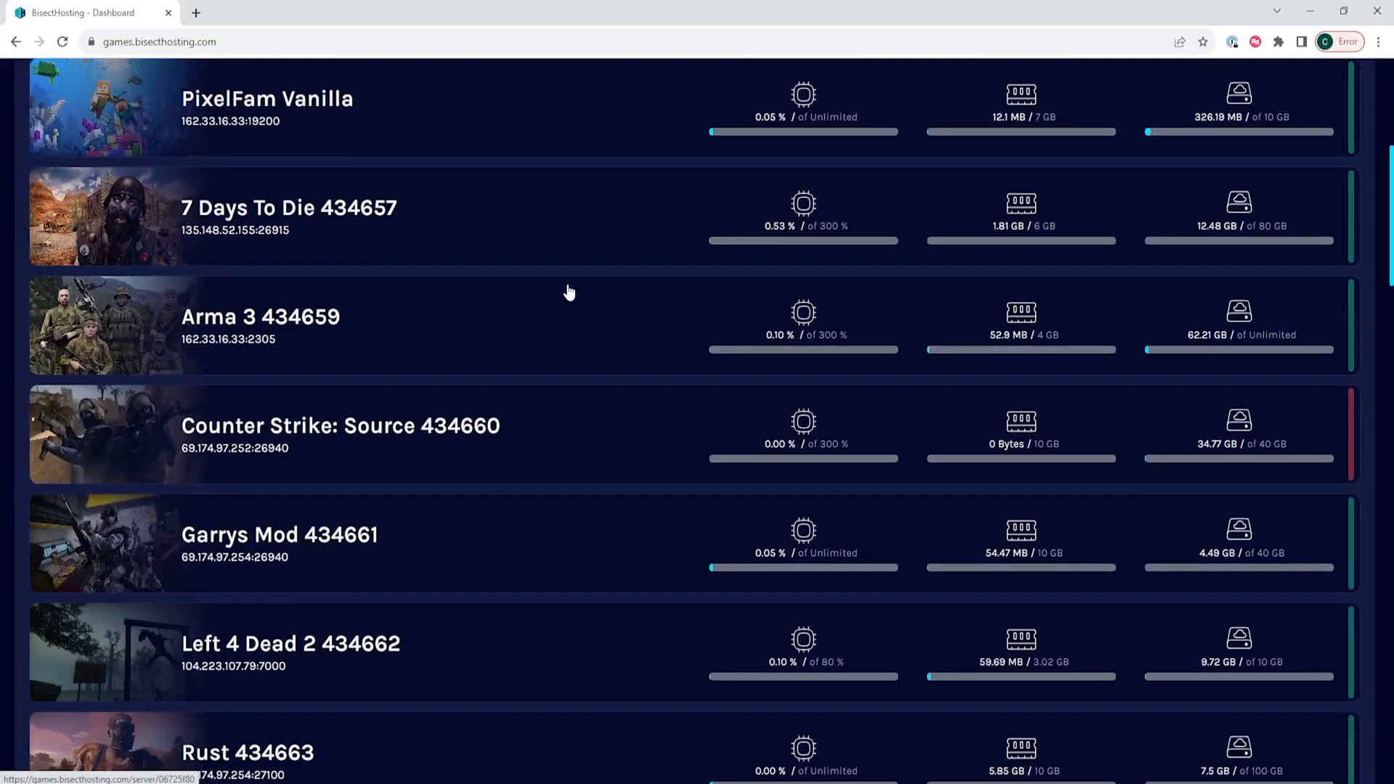
Step: Stop the running DayZ server from its home page
scroll("down", 3)
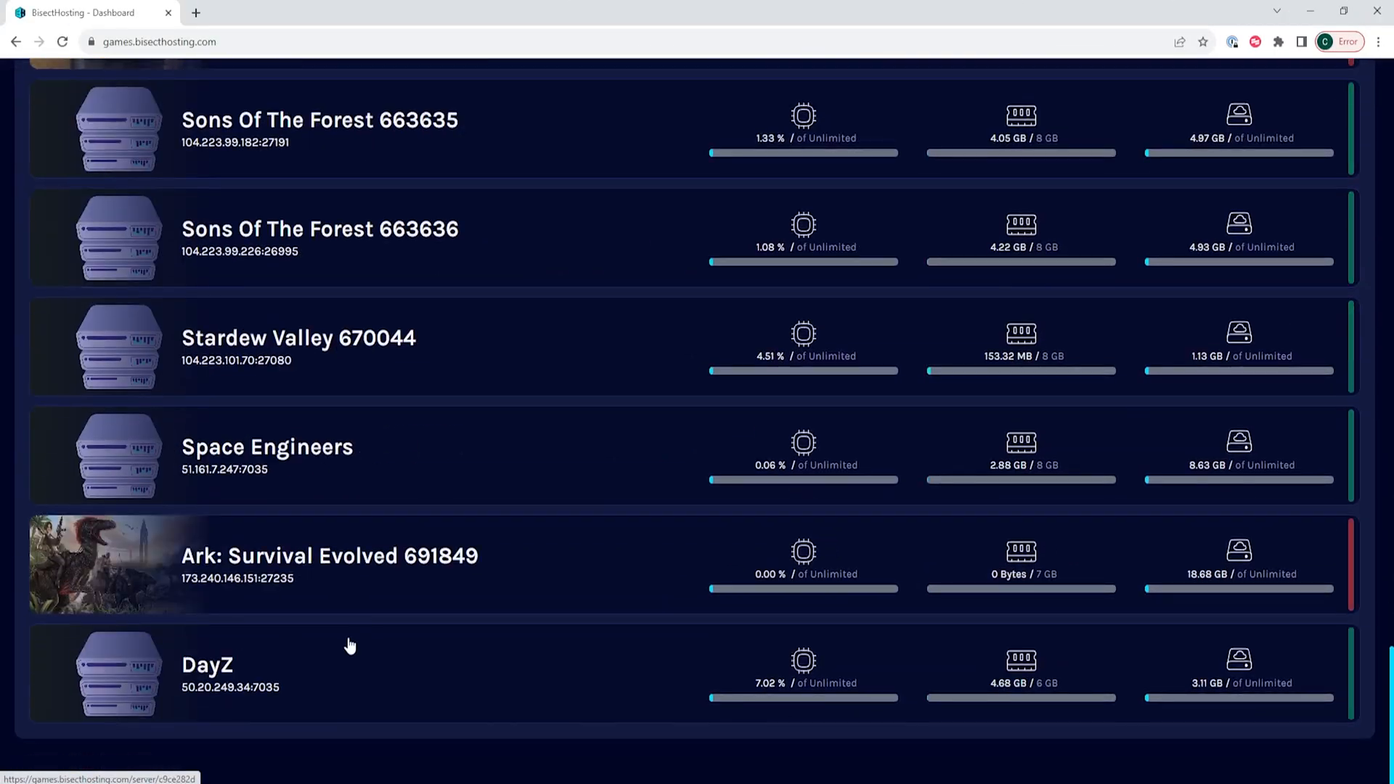
left_click(206, 665)
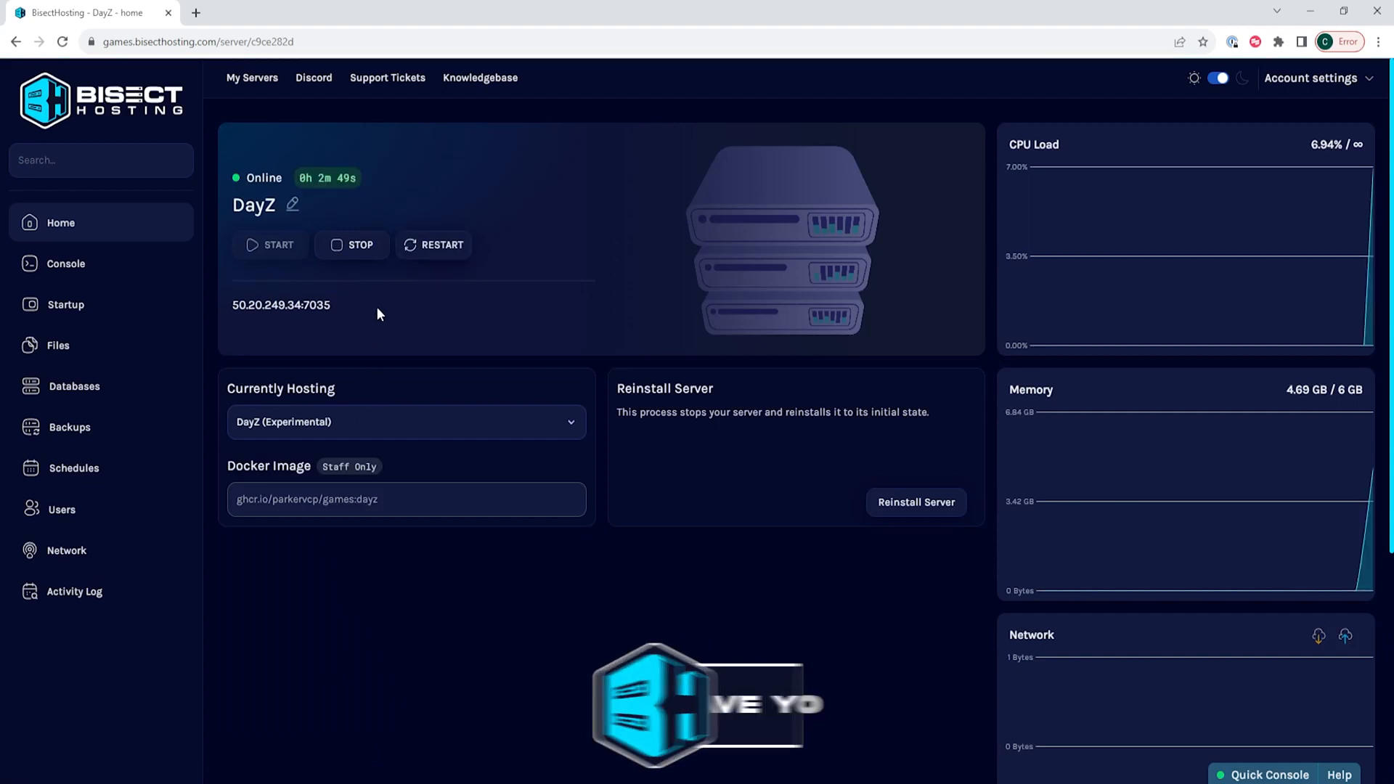
left_click(351, 244)
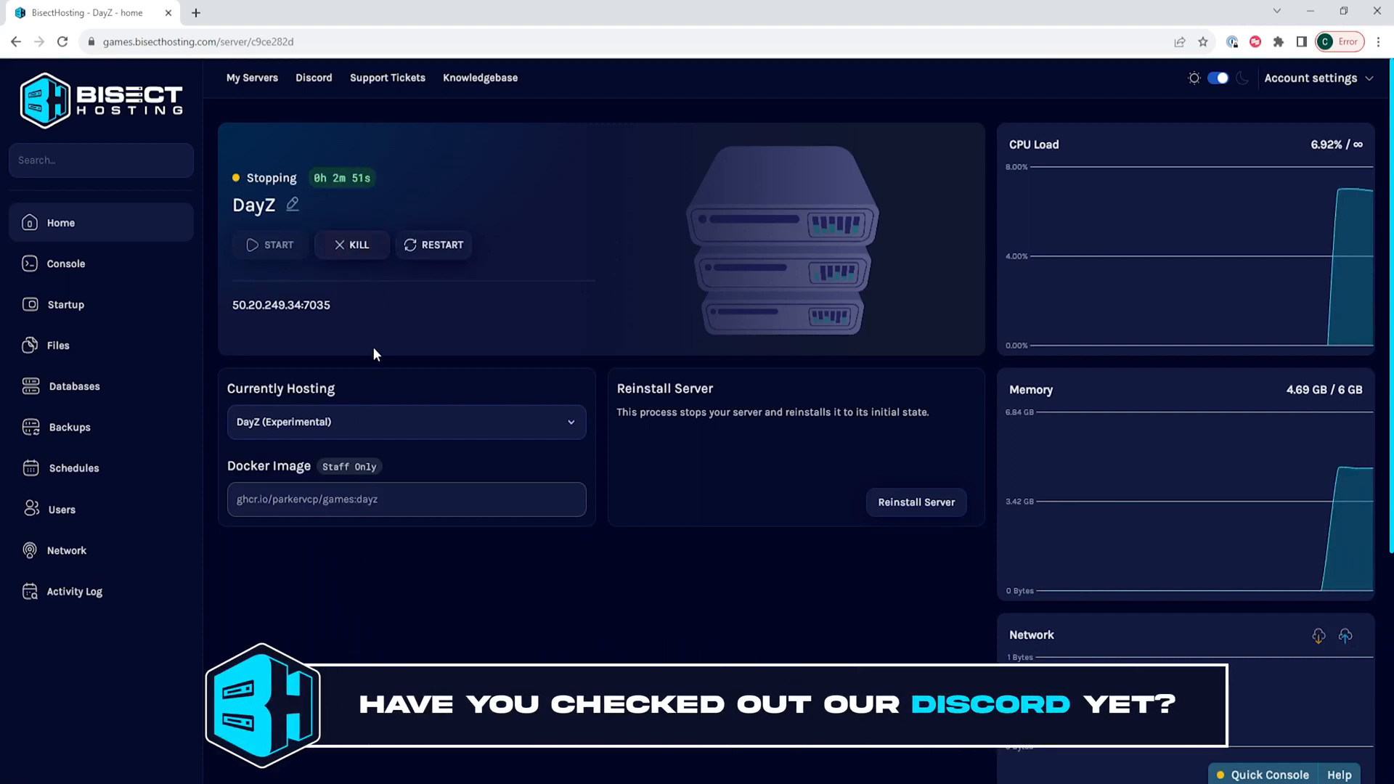
mouse_move(123, 368)
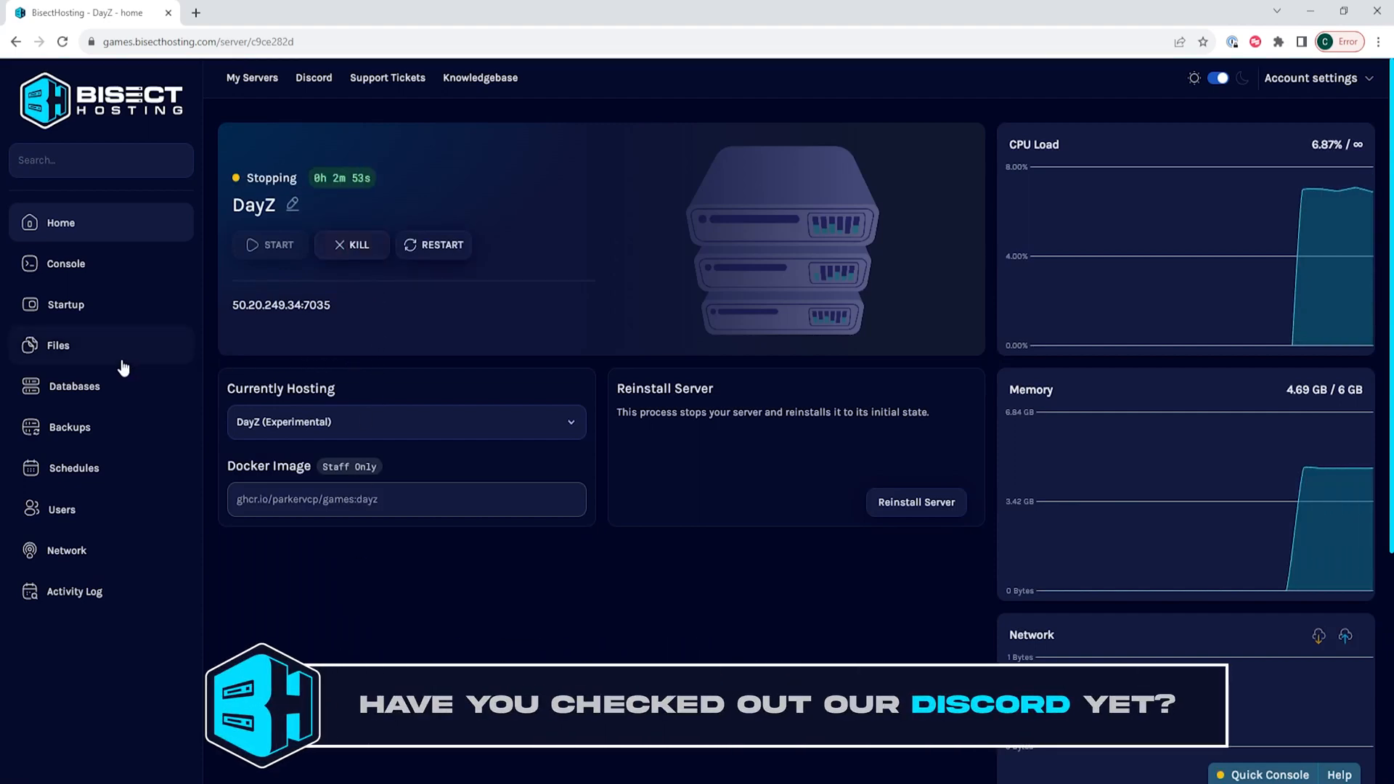
Step: Bring the class Missions section of serverDZ.cfg into view in the file editor
left_click(58, 346)
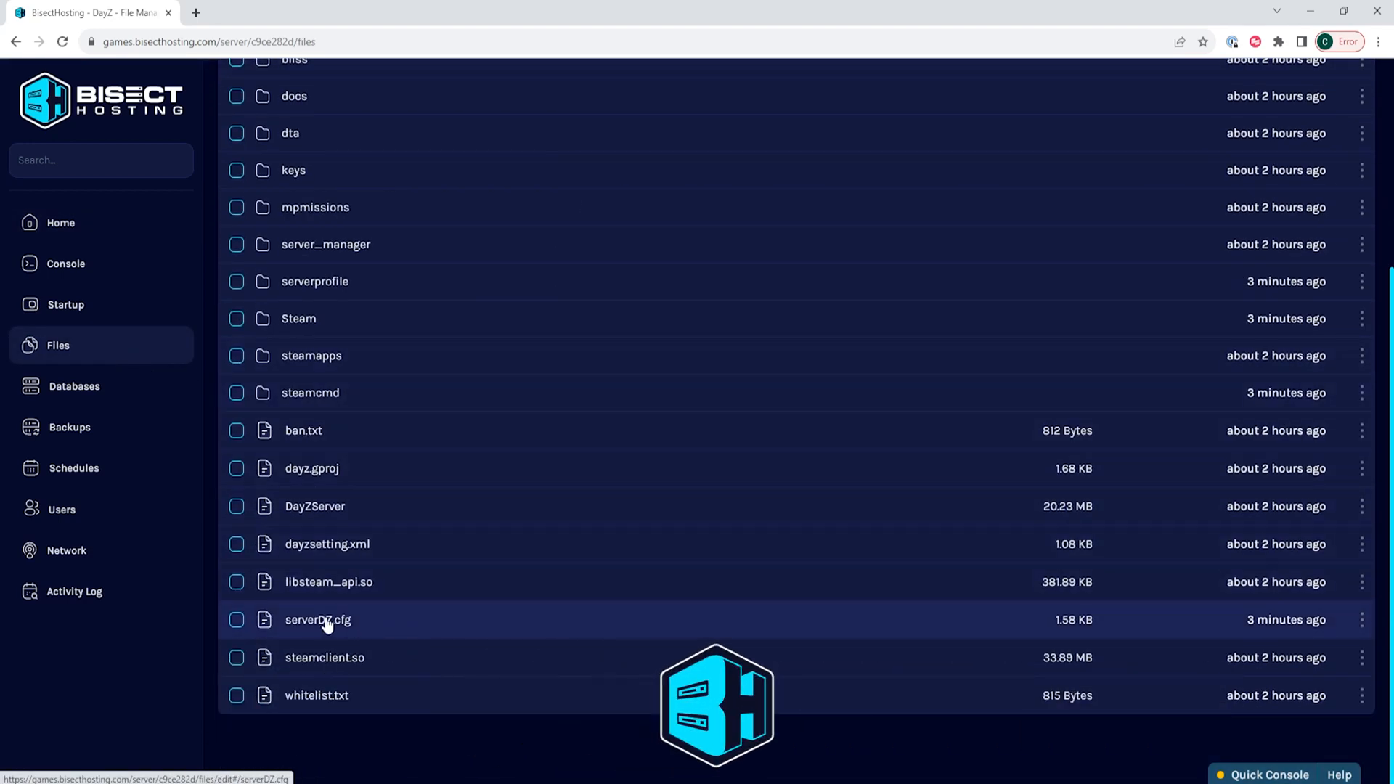
left_click(317, 620)
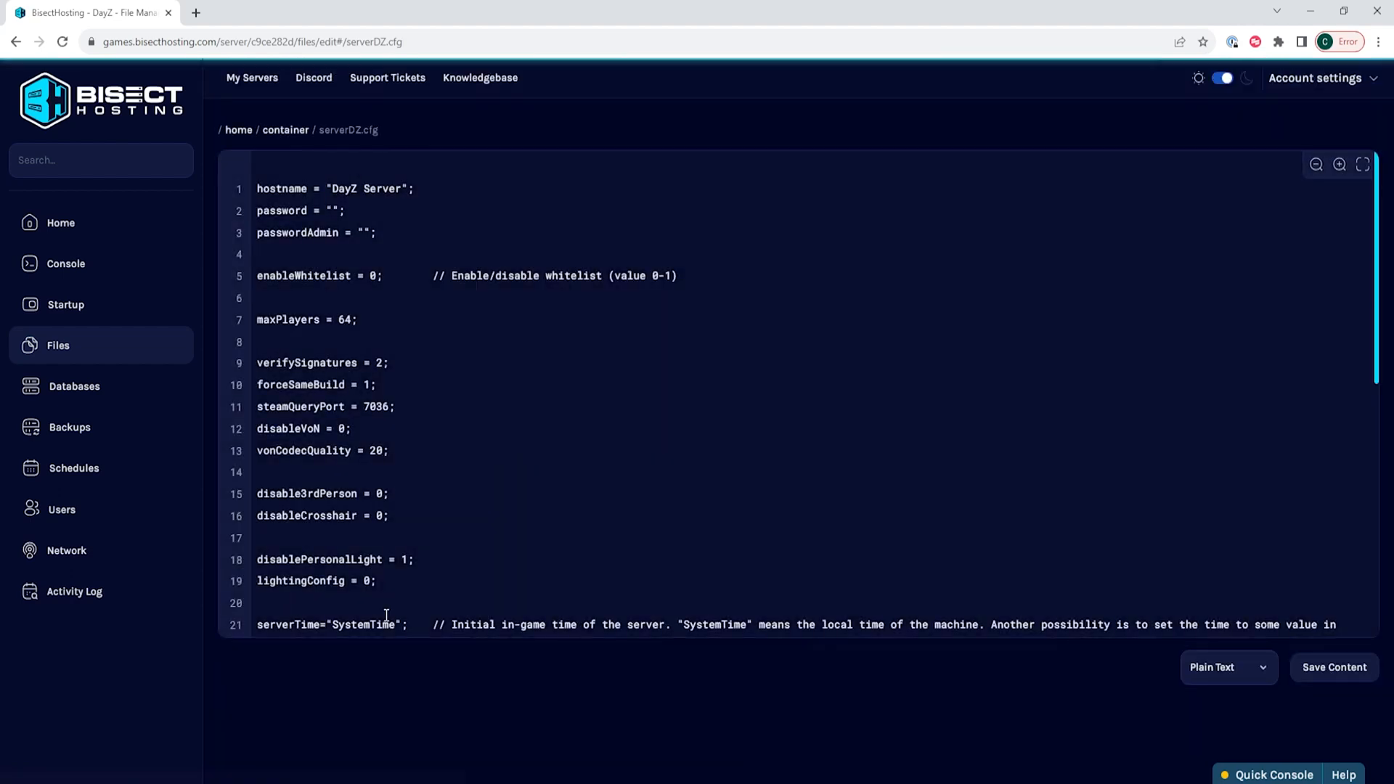
scroll("down", 3)
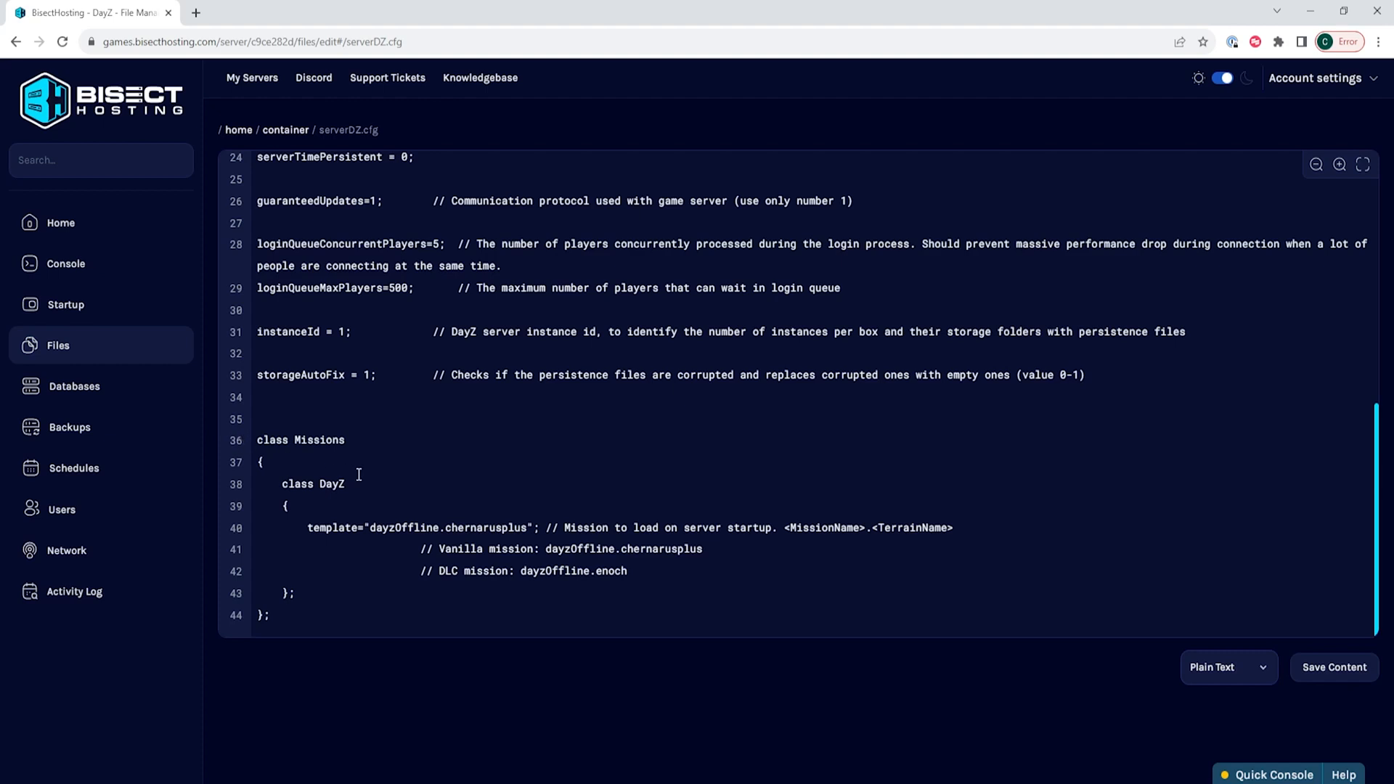
Step: Replace the template's map name chernarusplus with enoch, correcting typing mistakes along the way
double_click(327, 528)
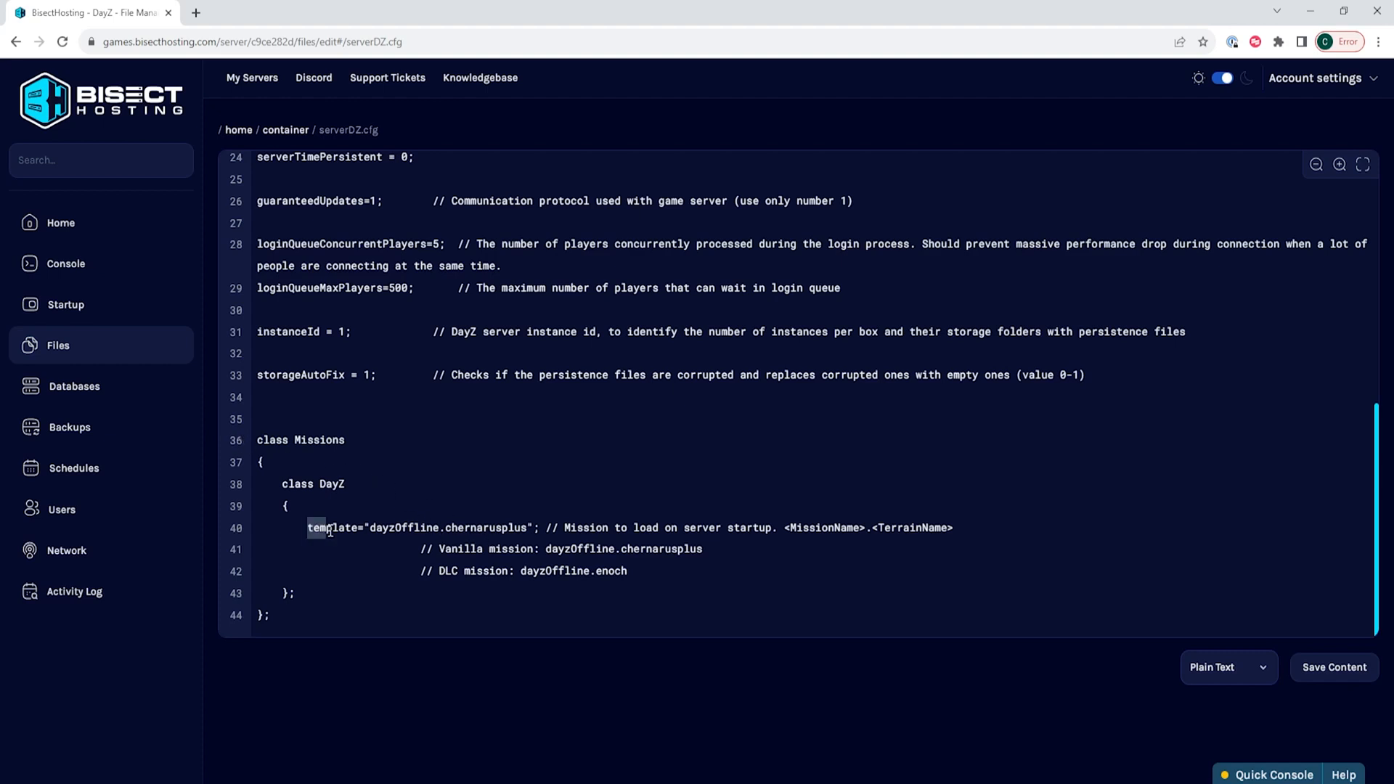
left_click_drag(307, 527, 444, 527)
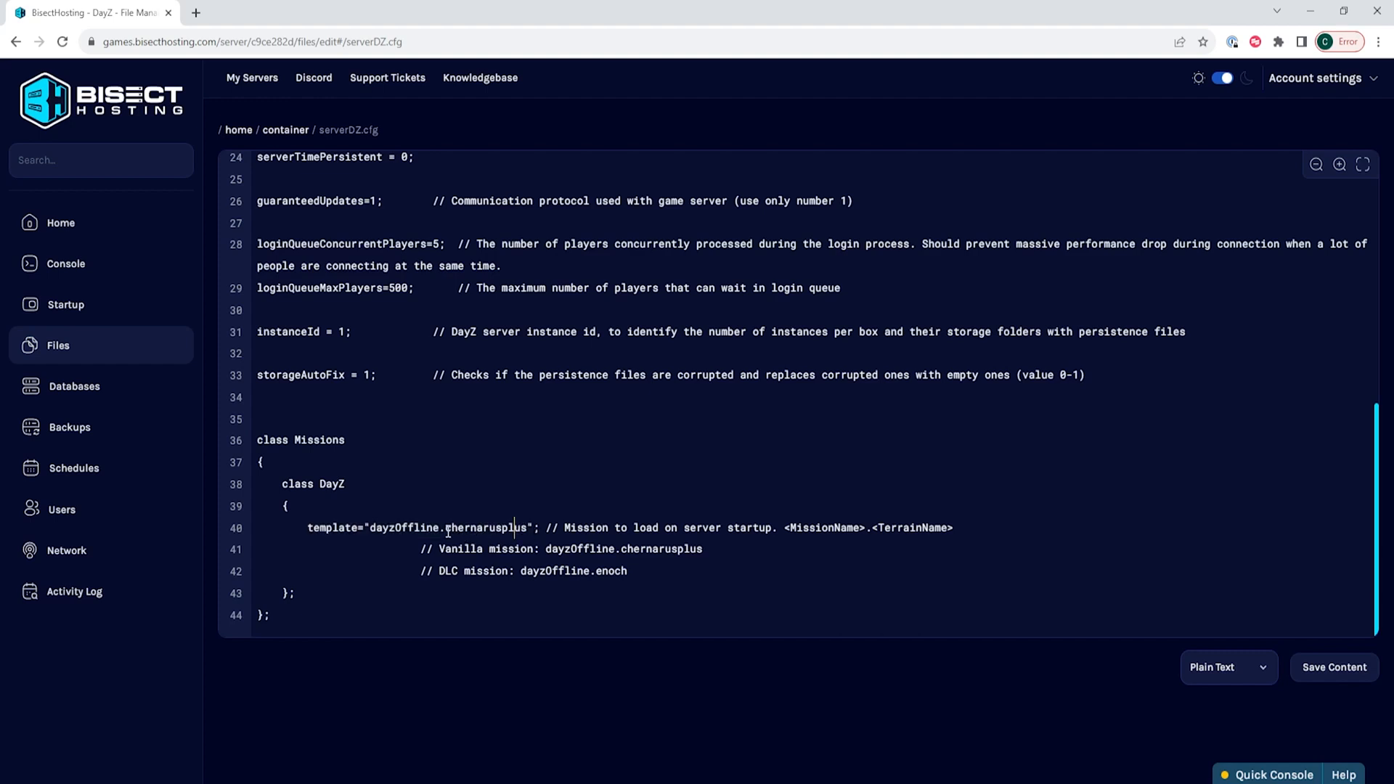
double_click(488, 528)
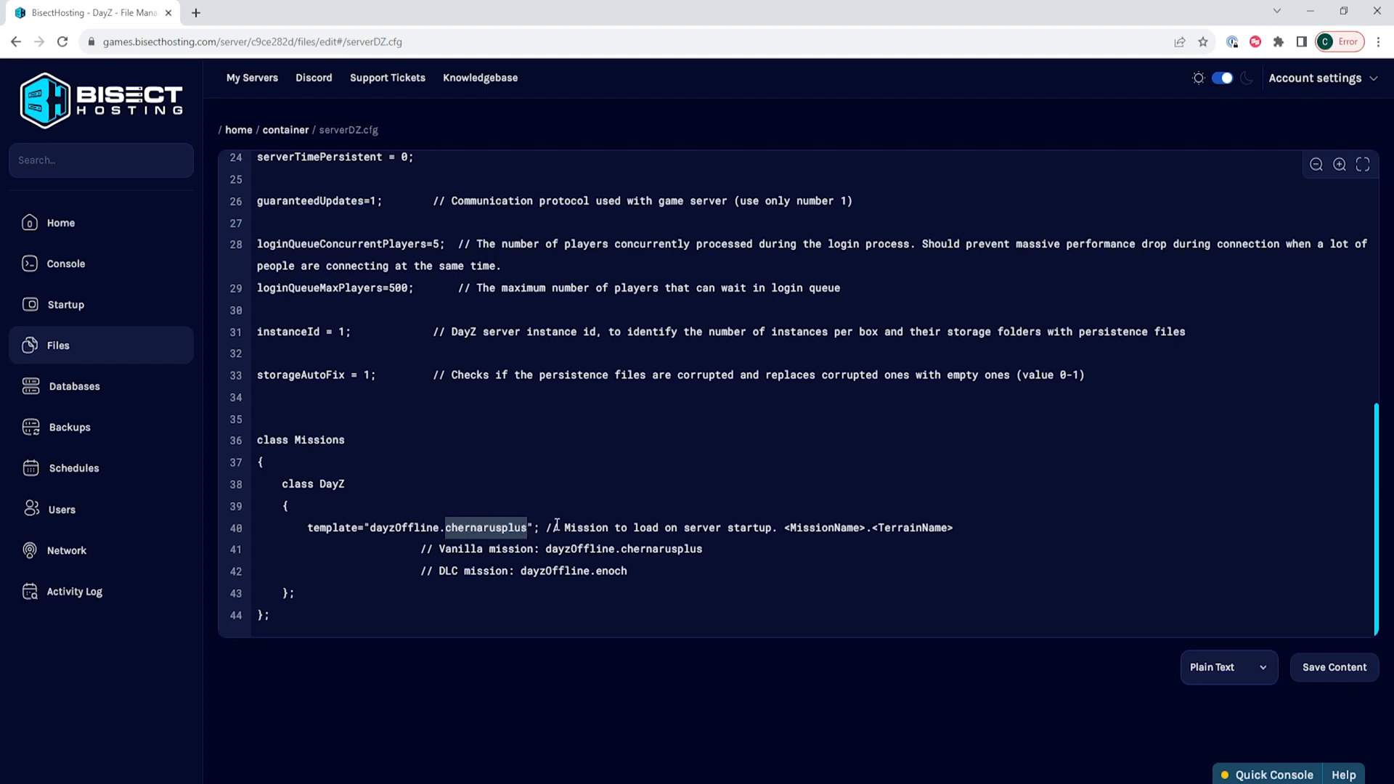
type("e")
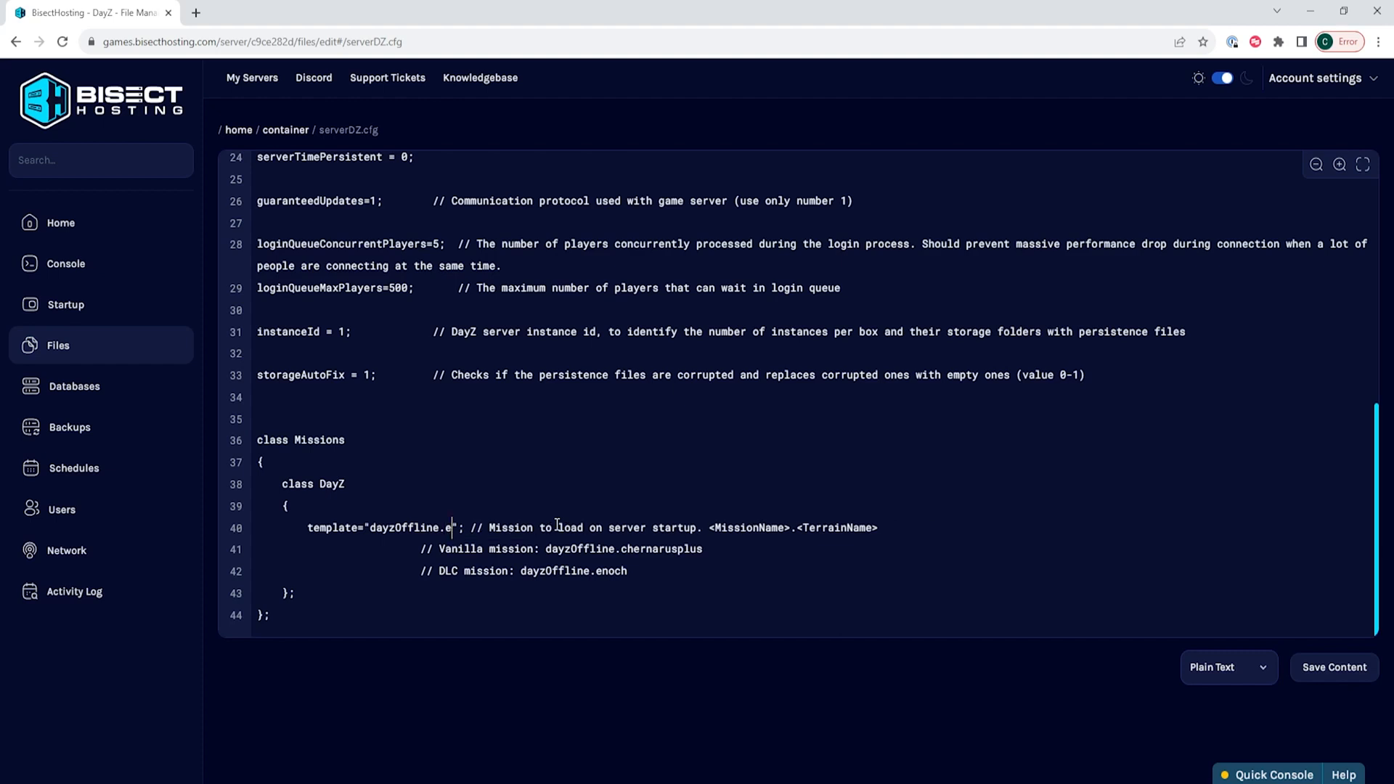
type("noch")
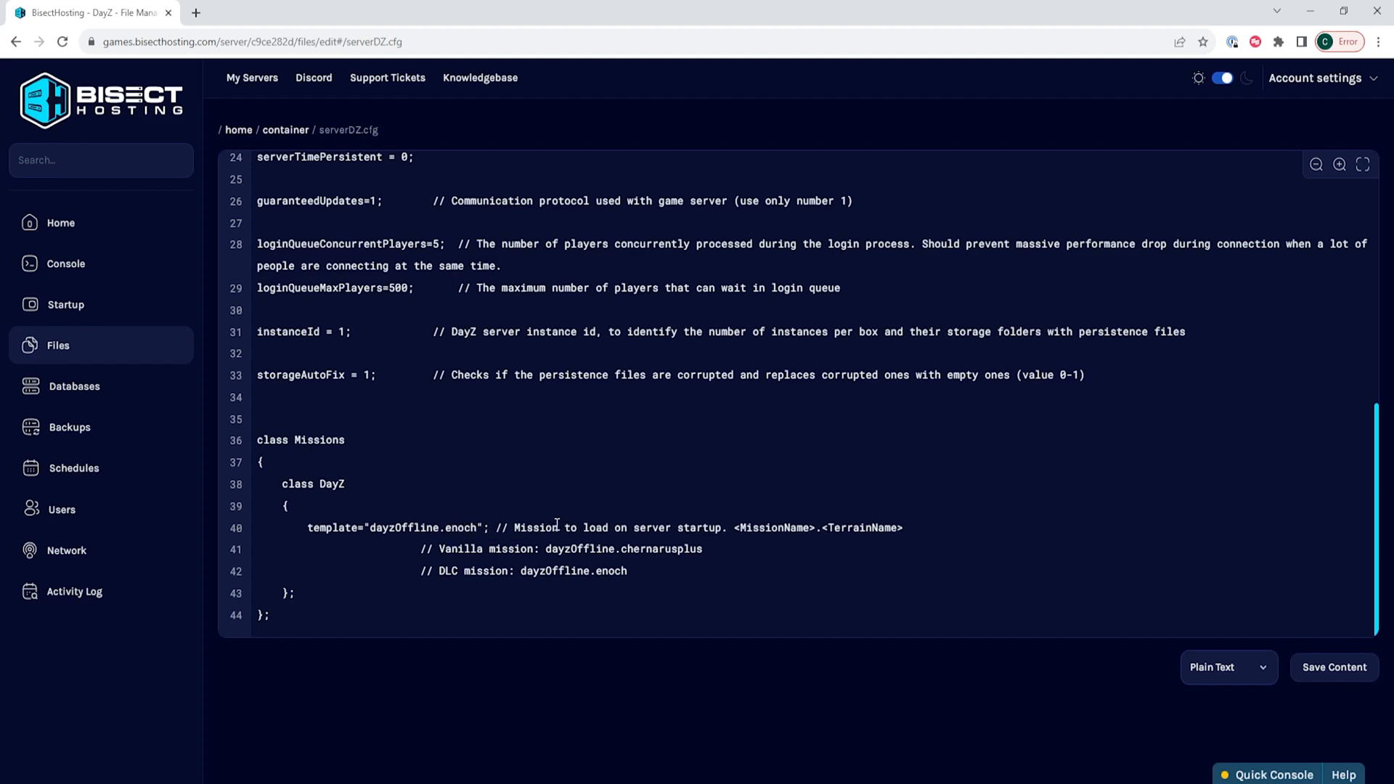
key("Backspace")
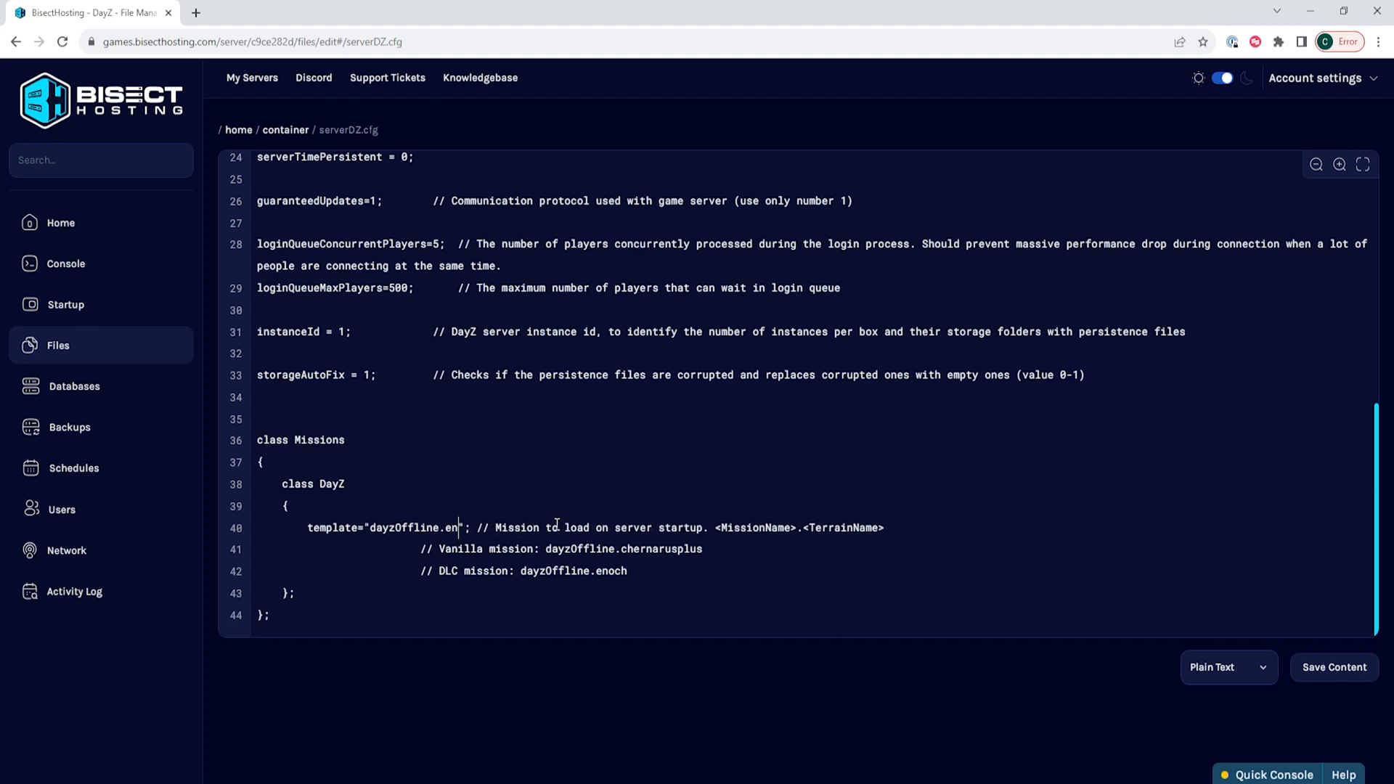
key("Backspace")
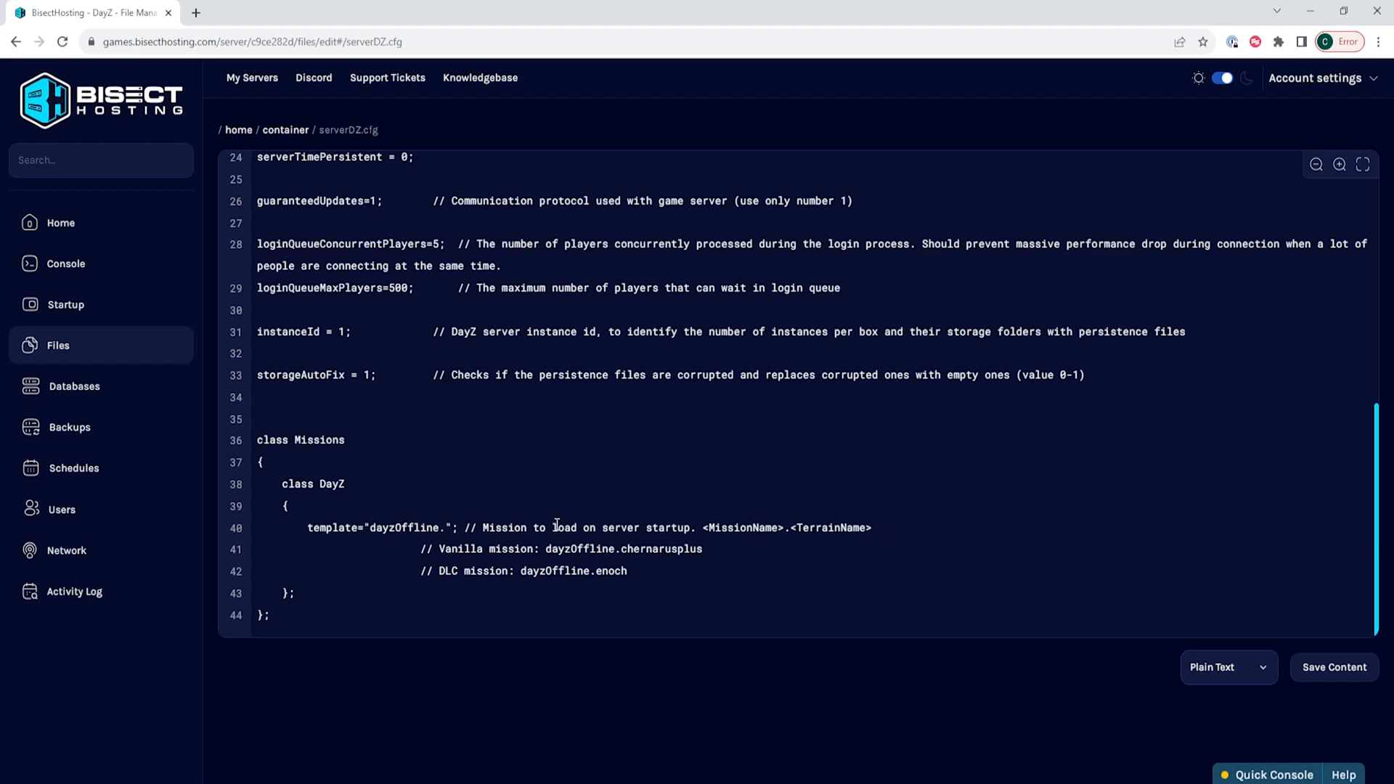
type("chernaru")
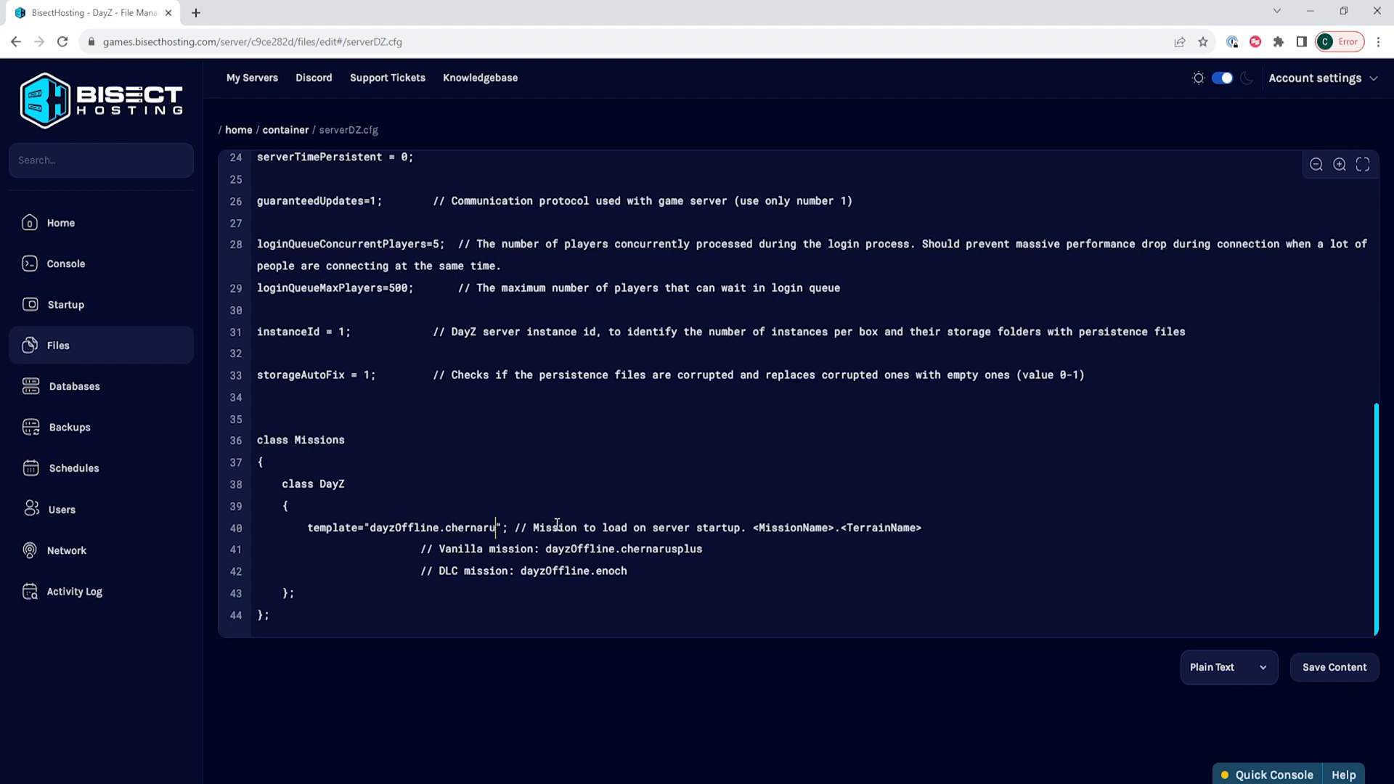
type("plus")
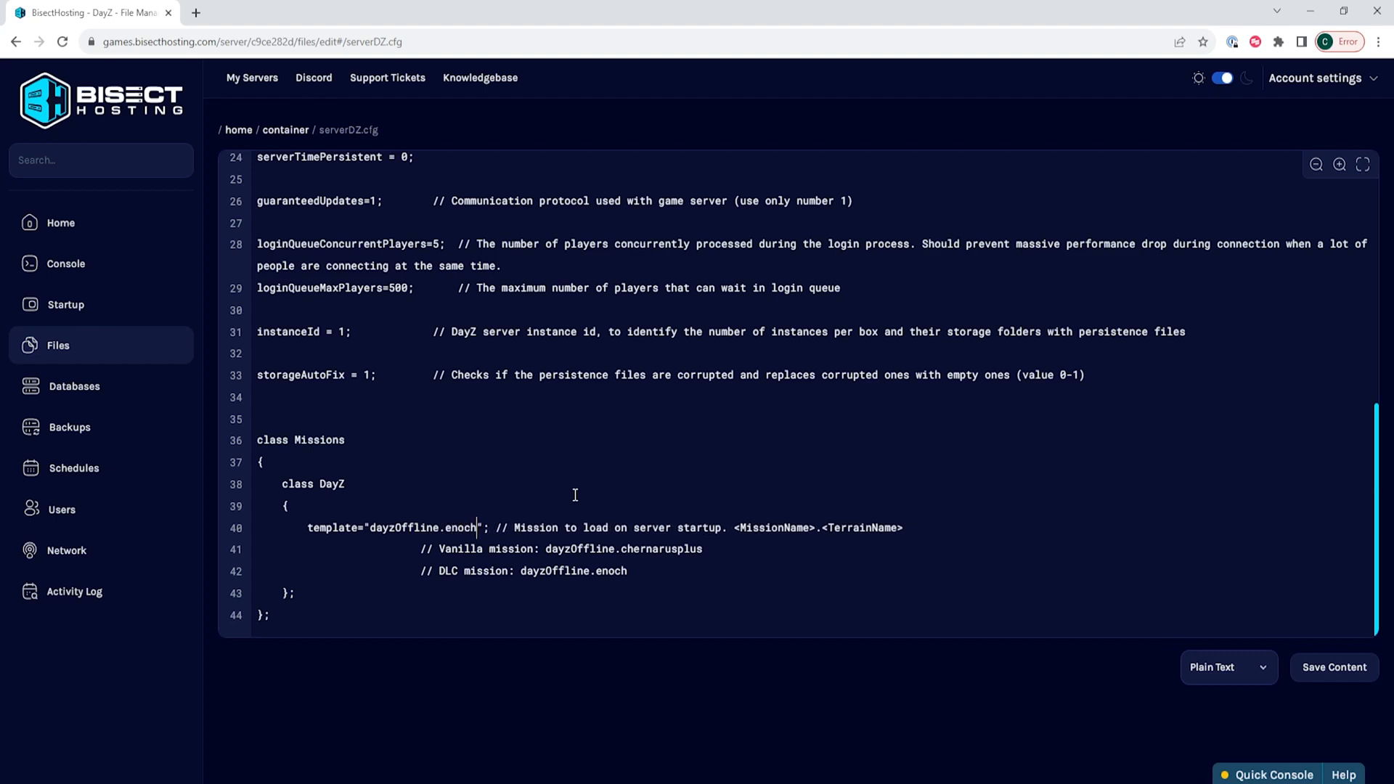
mouse_move(610, 514)
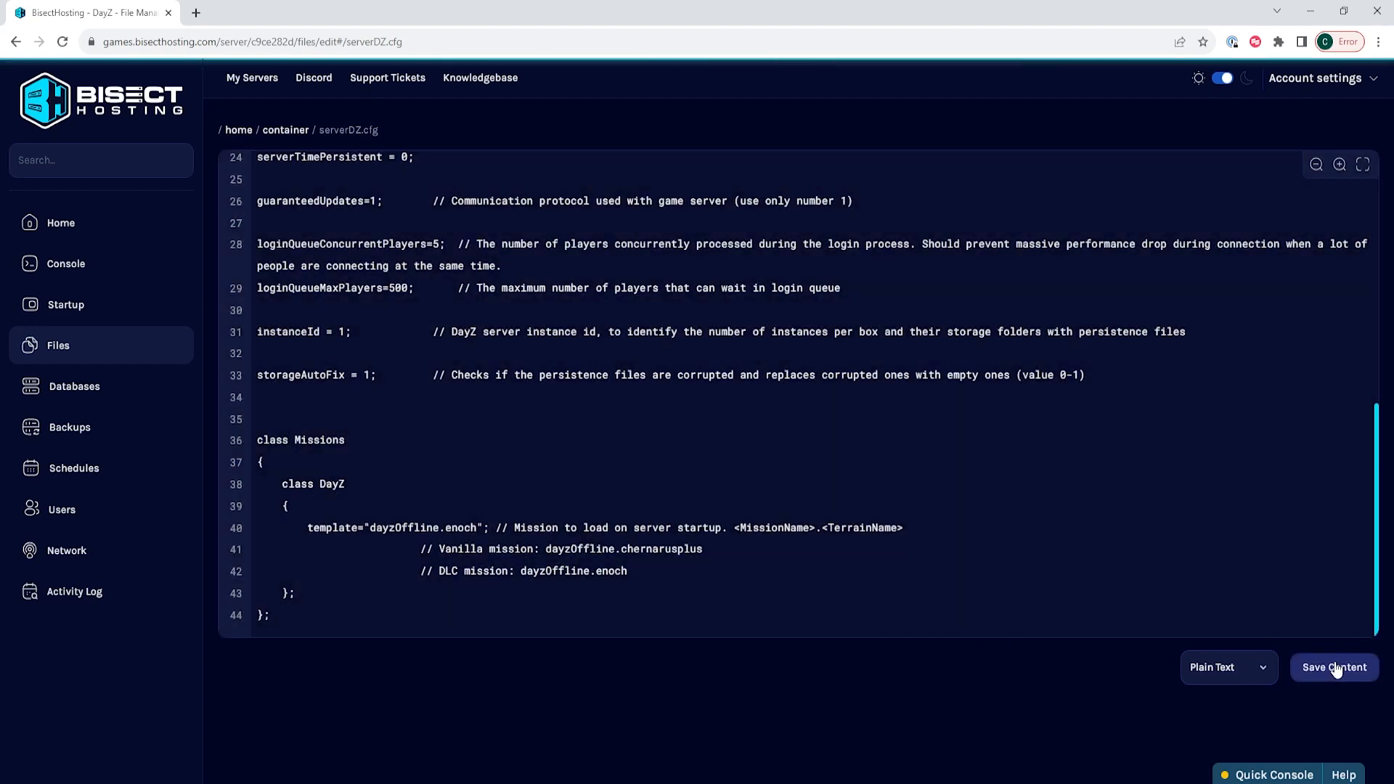
Step: Save serverDZ.cfg and return to the DayZ server's Home page
left_click(61, 224)
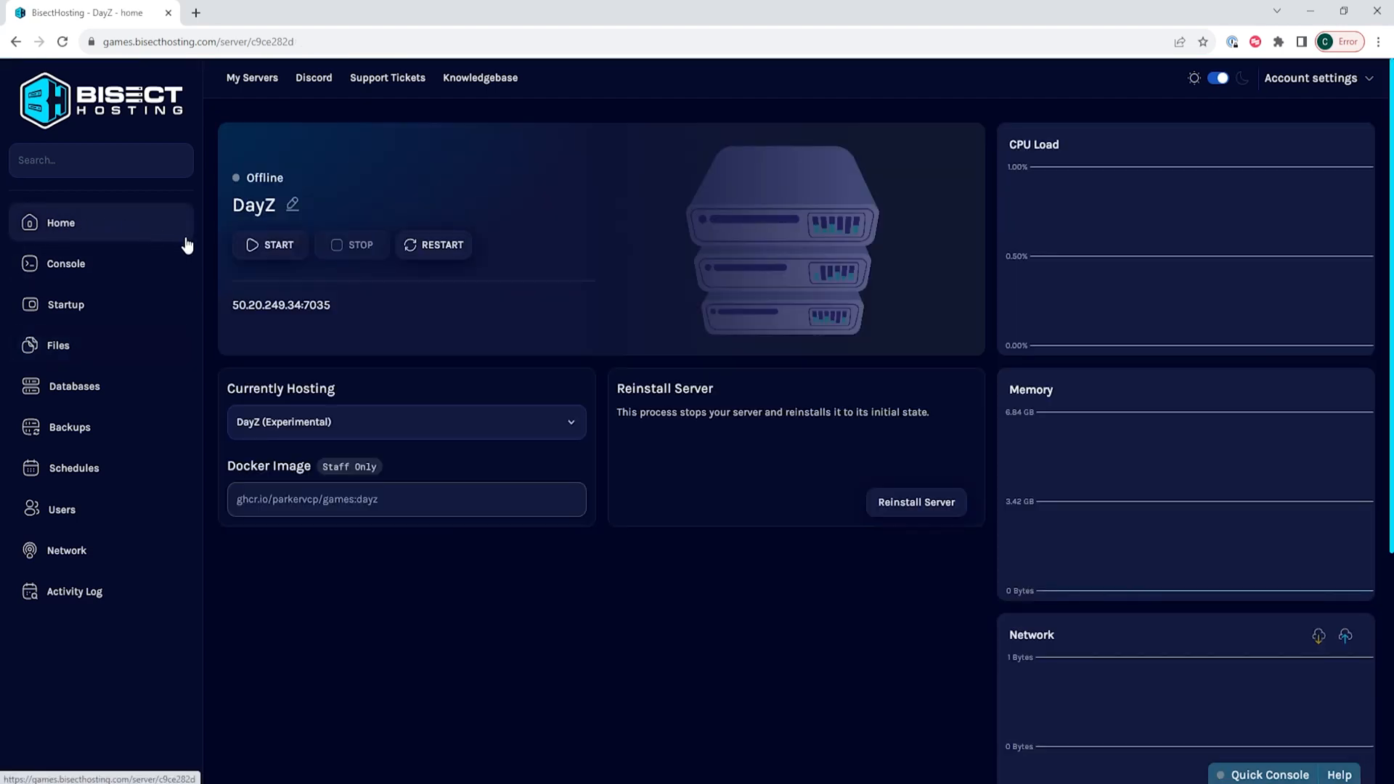
left_click(270, 244)
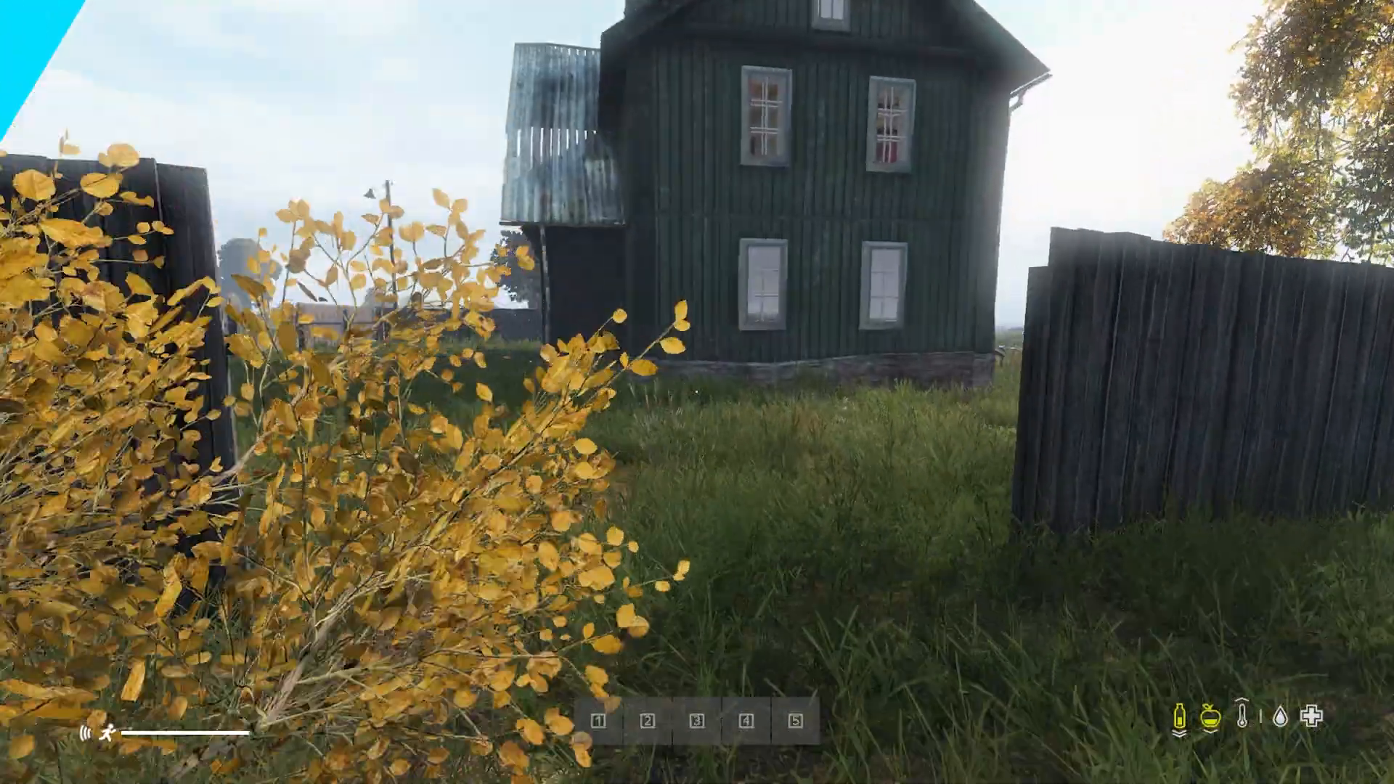
Step: Look around the grassy yard beside the green wooden house
scroll("right", 3)
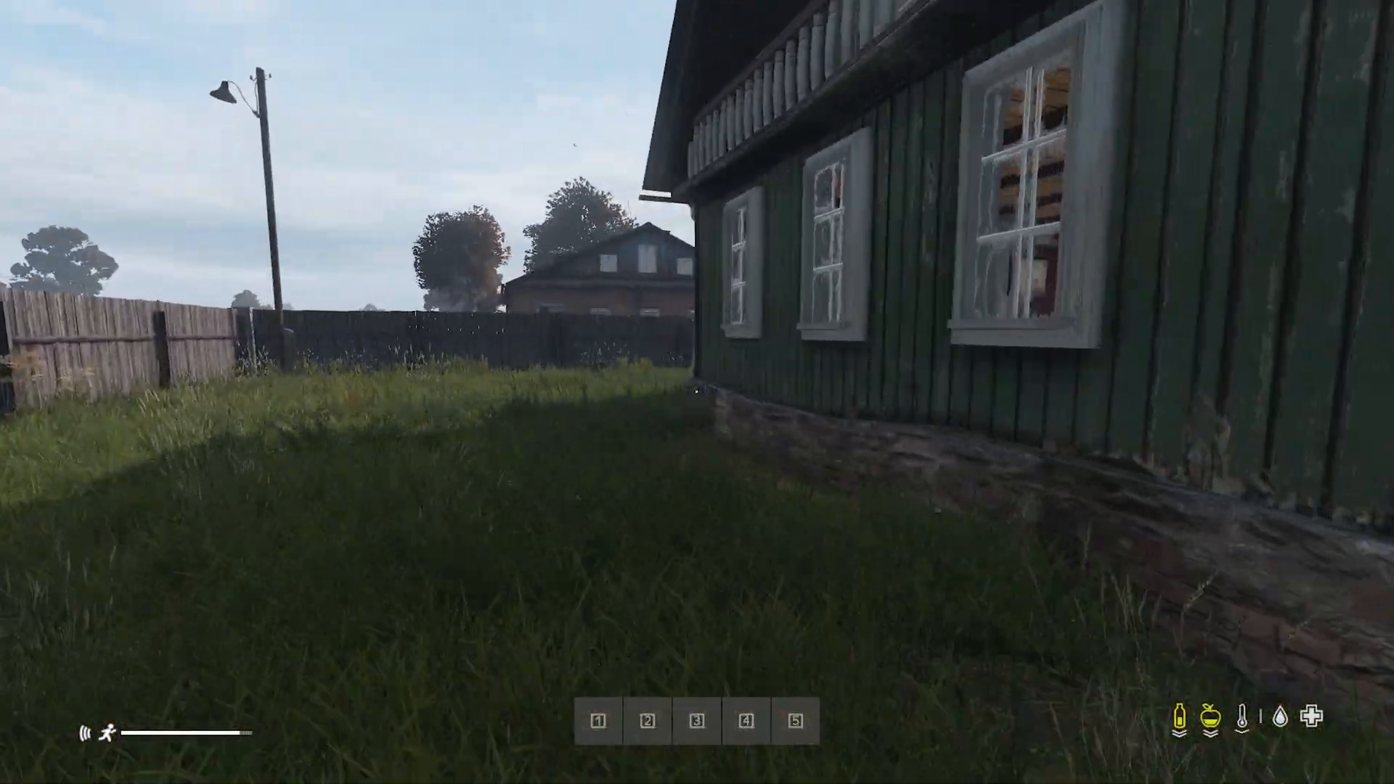